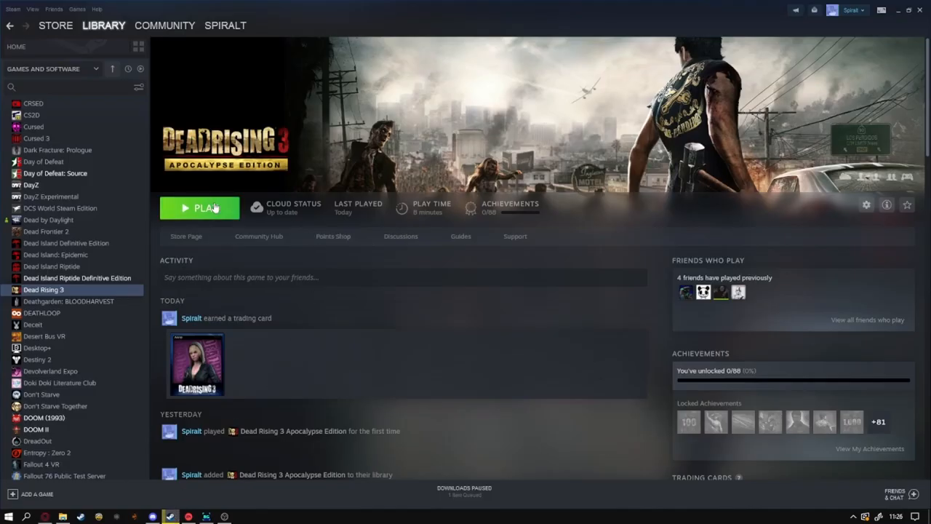
- Launch Dead Rising 3 Apocalypse Edition from the Steam library after cloud sync
left_click(207, 206)
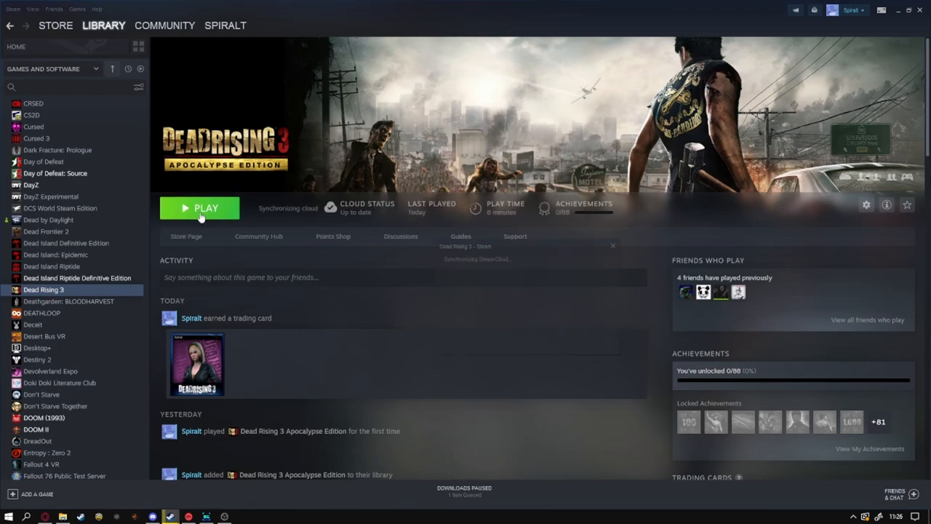
left_click(199, 208)
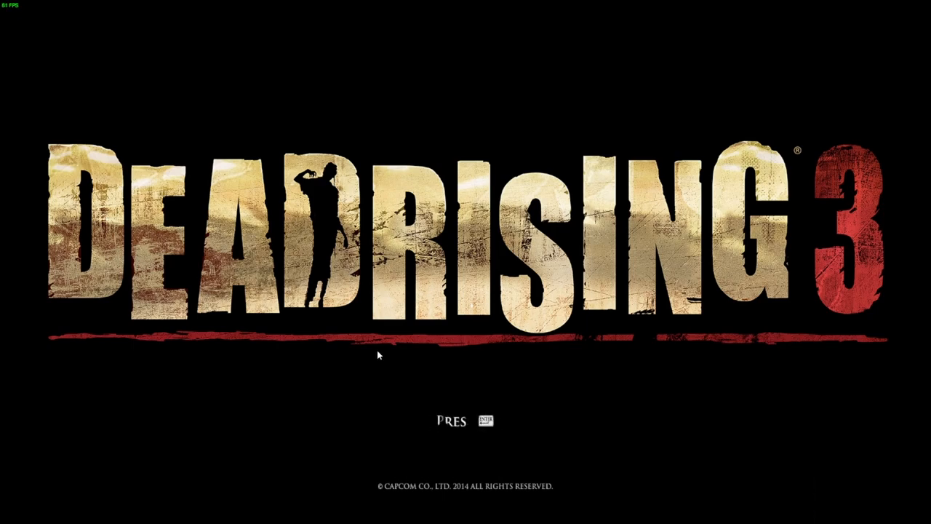
- Pass the title screen to the main menu and quit the game
key("Enter")
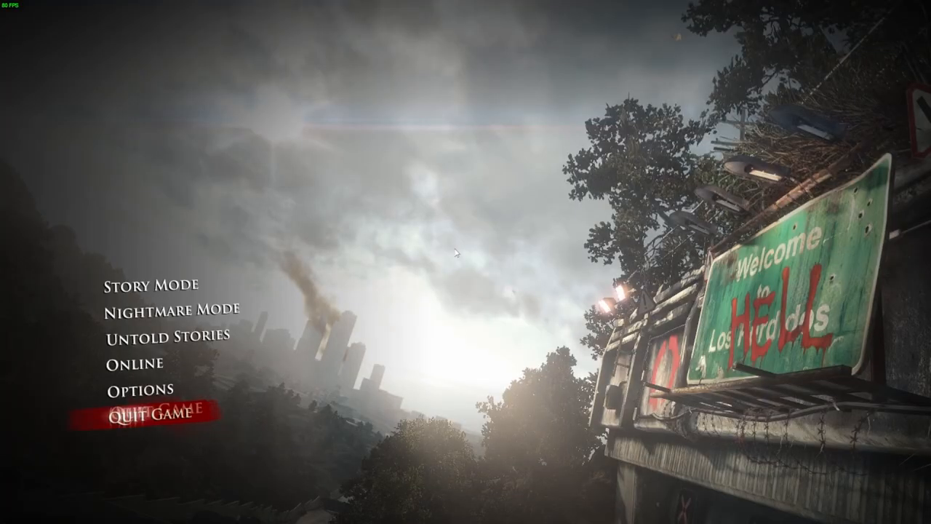
left_click(153, 415)
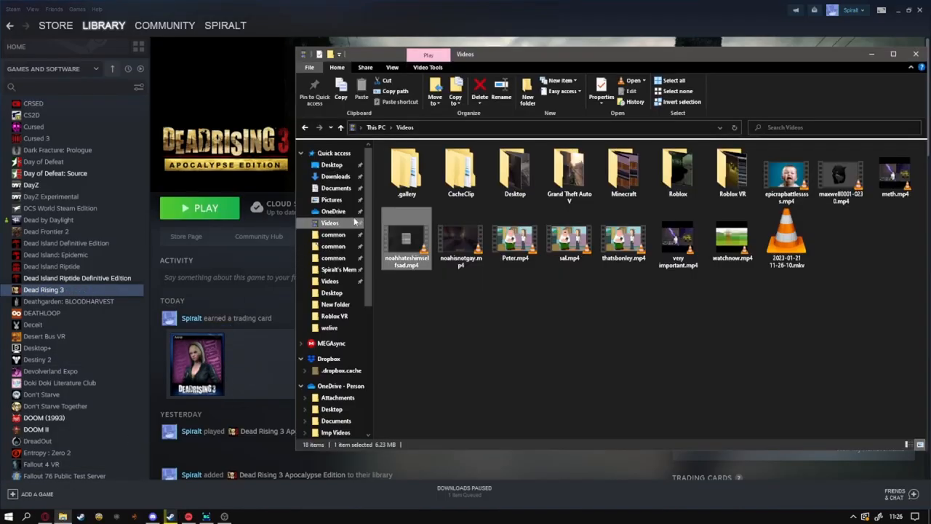
- Navigate to Documents > My Games > Dead Rising 3 to reach the config files
left_click(333, 187)
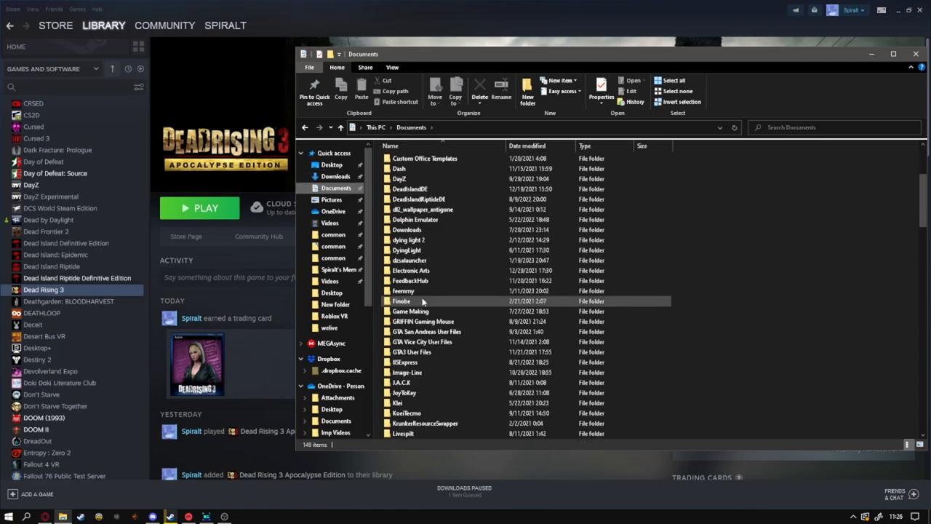
scroll("down", 3)
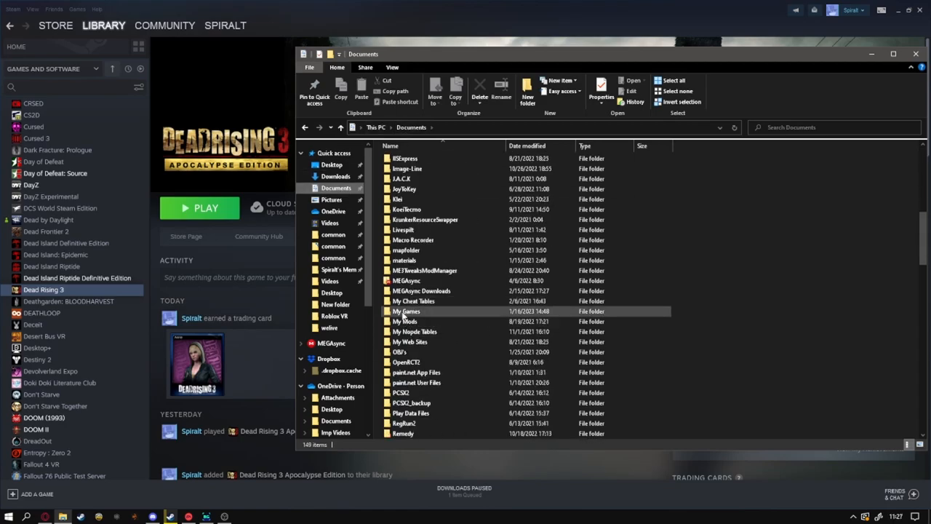
double_click(404, 311)
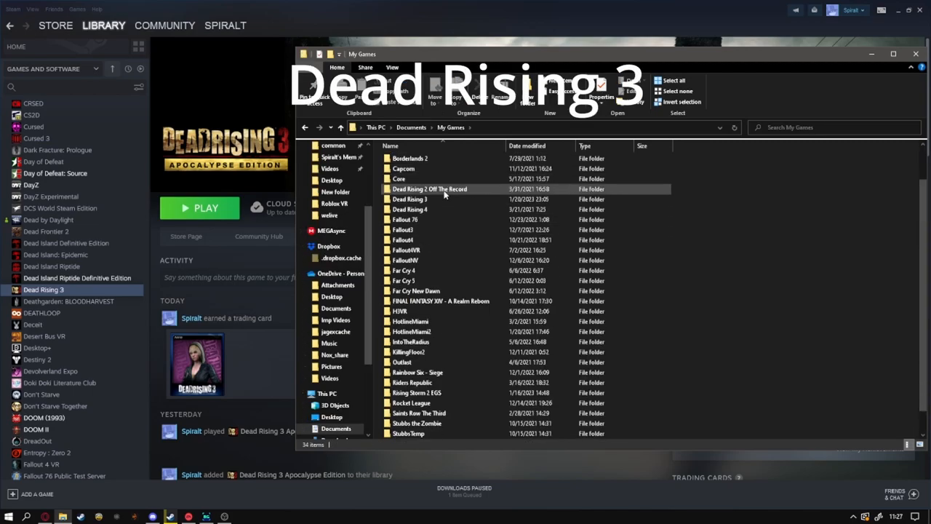
double_click(408, 197)
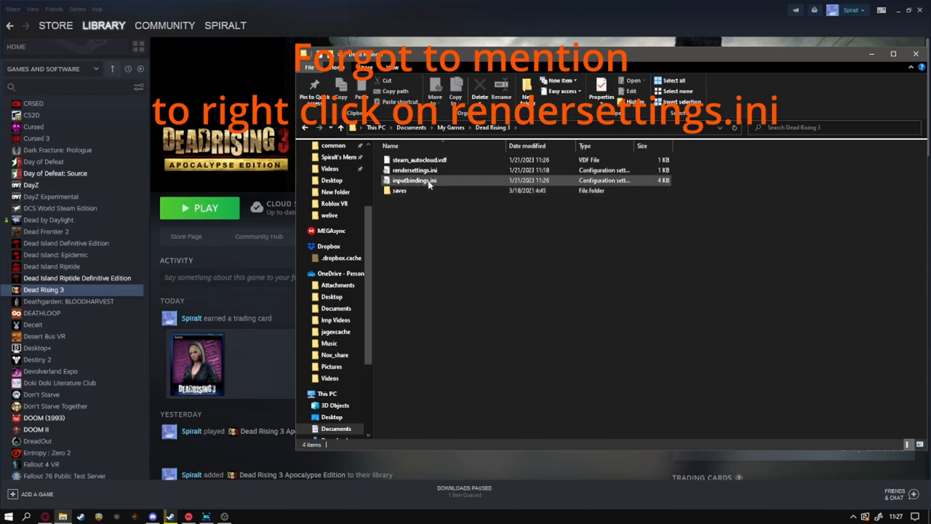
- Review rendersettings.ini's context actions and inputbindings.ini, then reach the saves folder
right_click(410, 169)
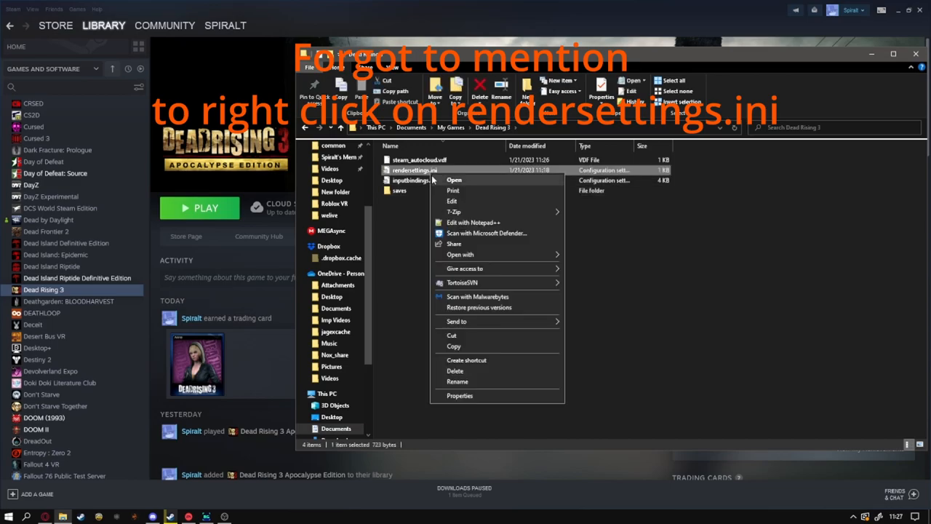
left_click(457, 395)
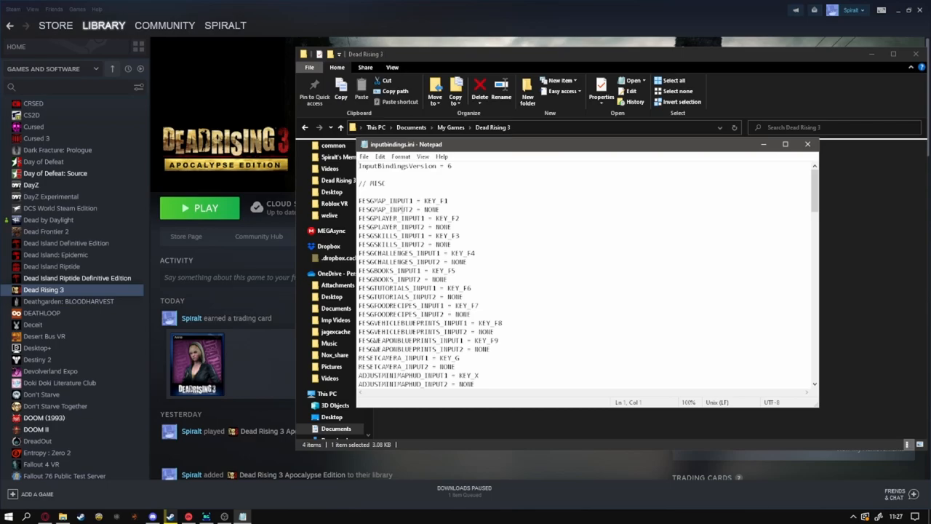
scroll("down", 3)
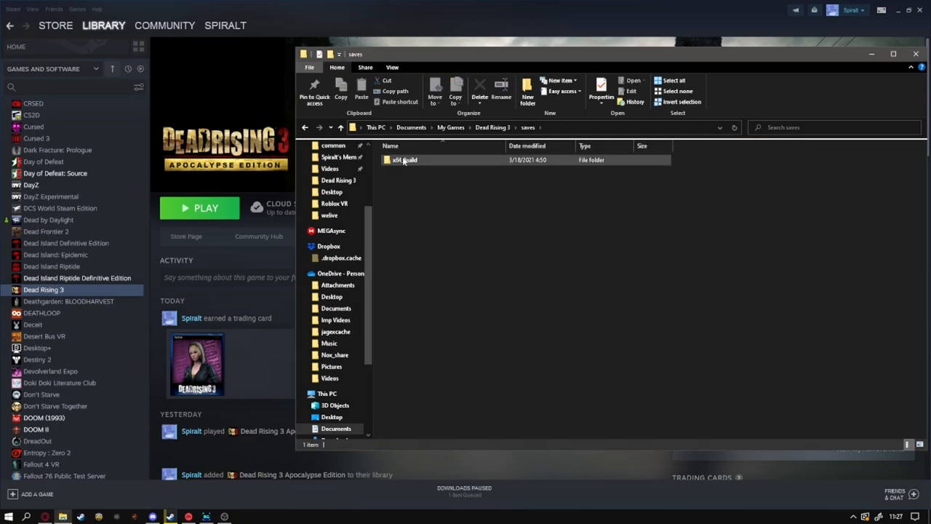
- Inspect the x64_build save files, return to the Dead Rising 3 folder and relaunch the game
double_click(402, 159)
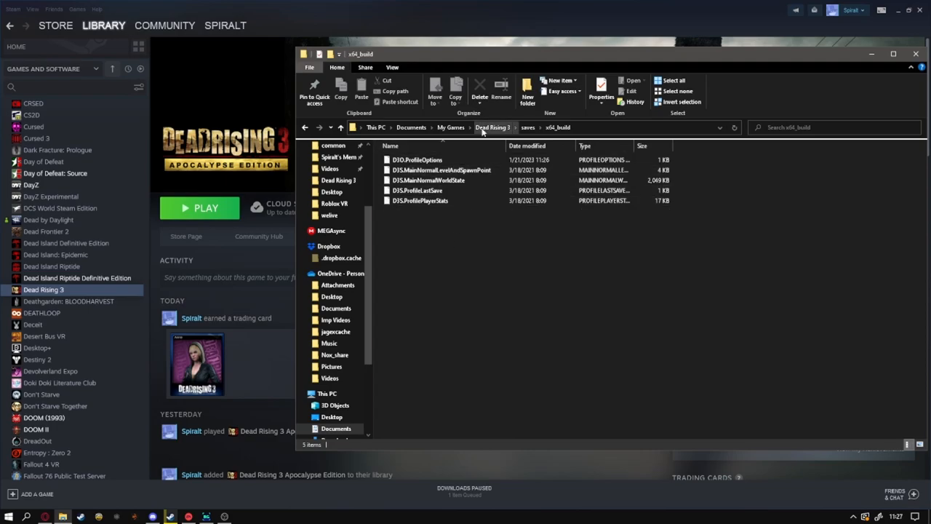
left_click(492, 128)
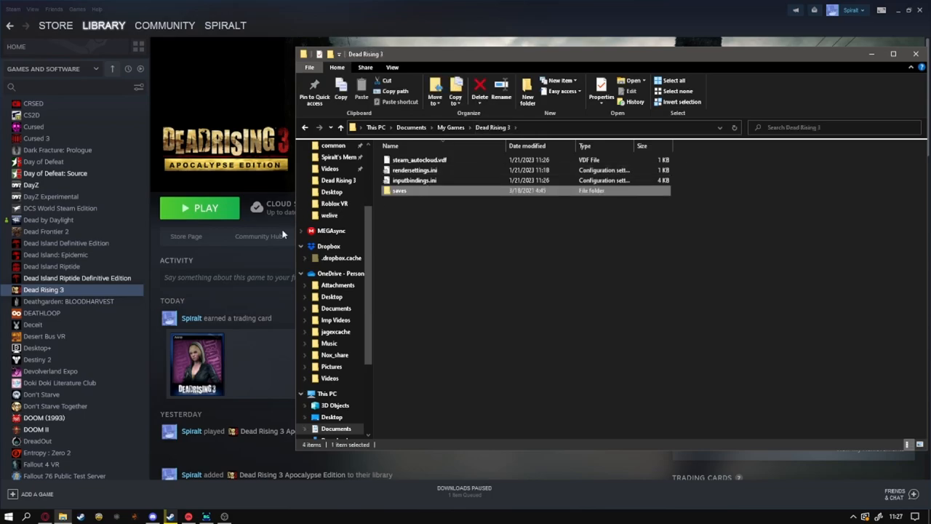
left_click(200, 208)
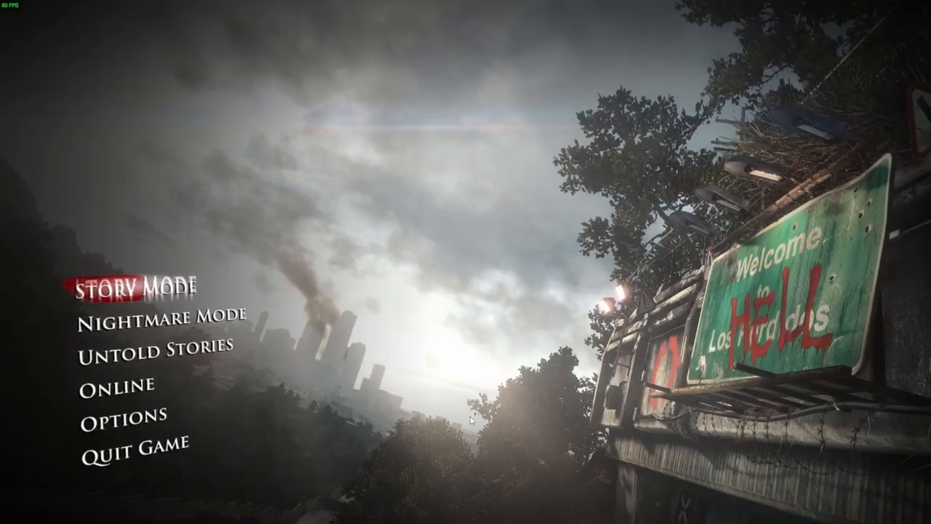
left_click(131, 302)
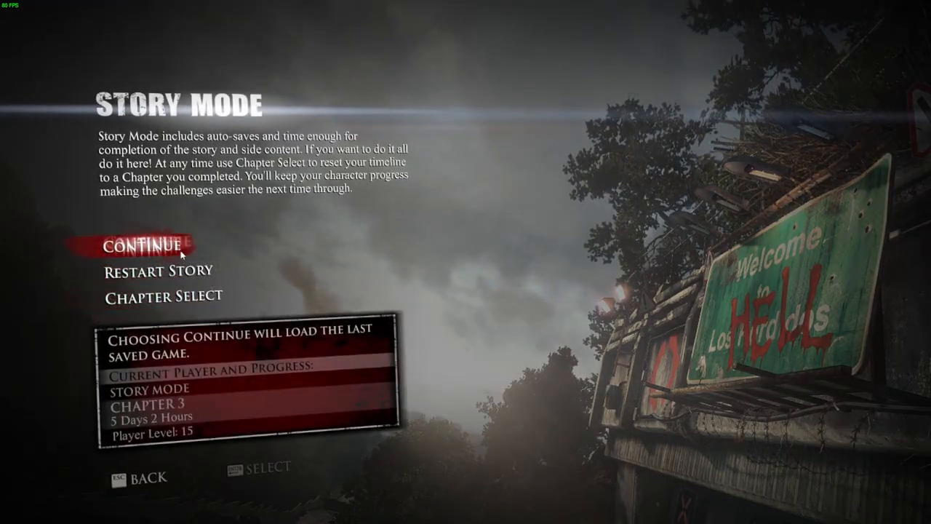
key("Escape")
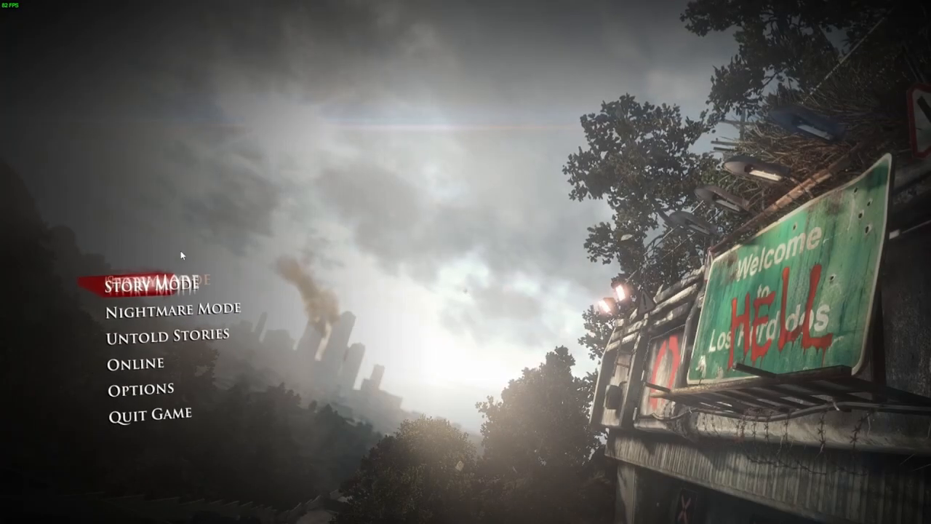